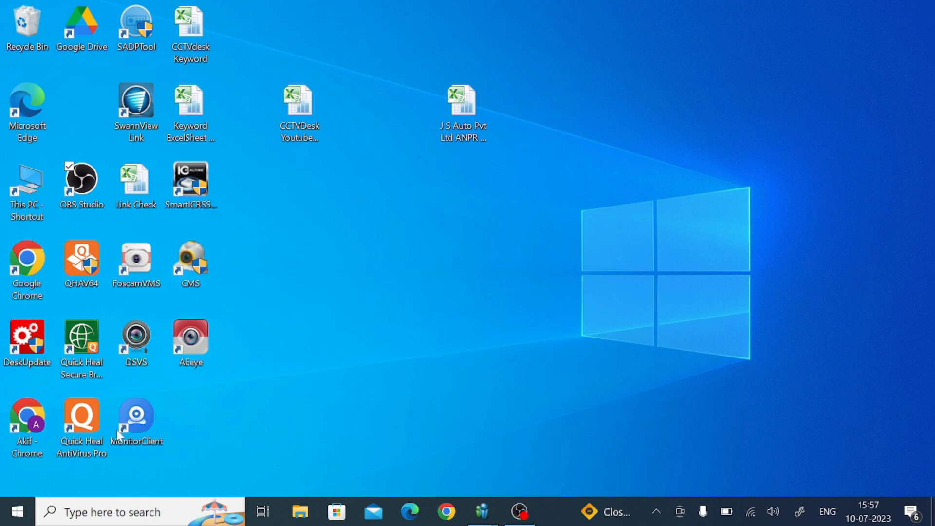
pyautogui.moveTo(445, 512)
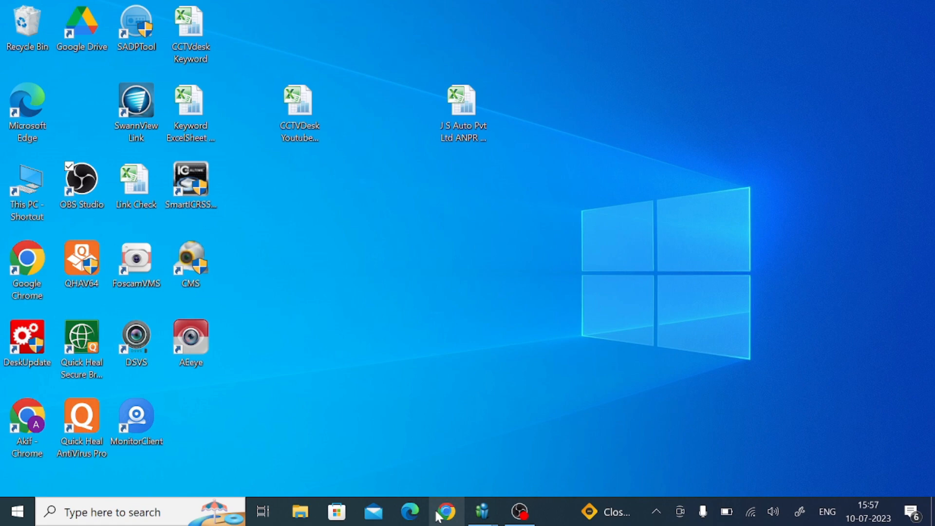
# Launch Google Chrome from the taskbar to search for 'dw vmax for pc'
pyautogui.click(446, 511)
pyautogui.write('dw vmax for pc')
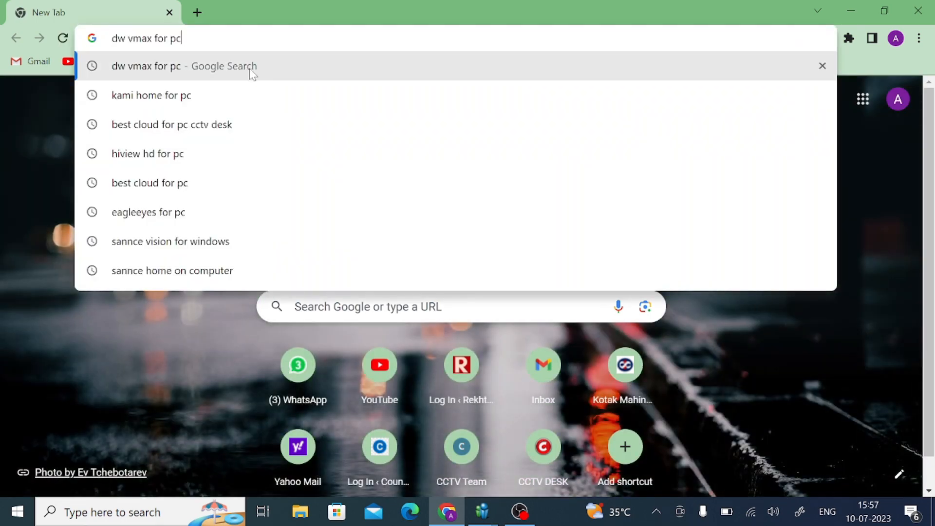
# Run the 'dw vmax for pc' Google search to reach the CCTV DESK article
pyautogui.click(185, 66)
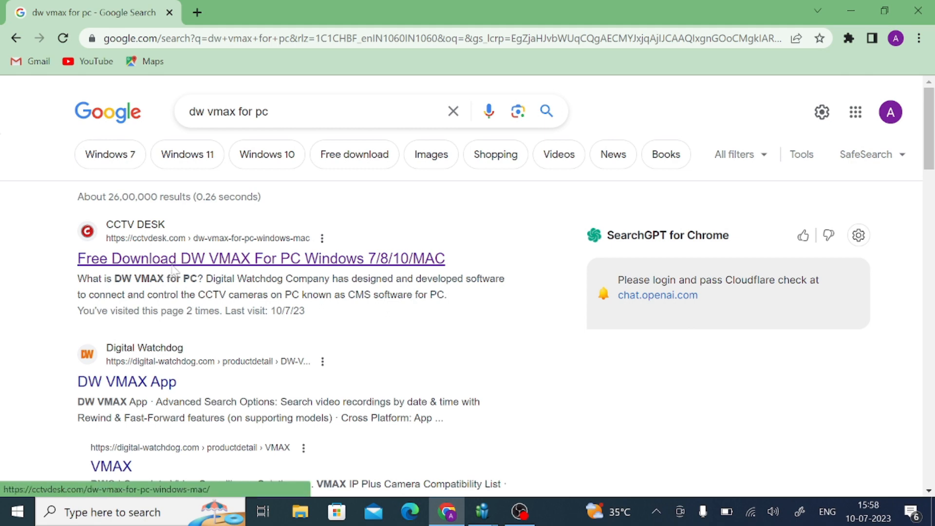
pyautogui.moveTo(173, 273)
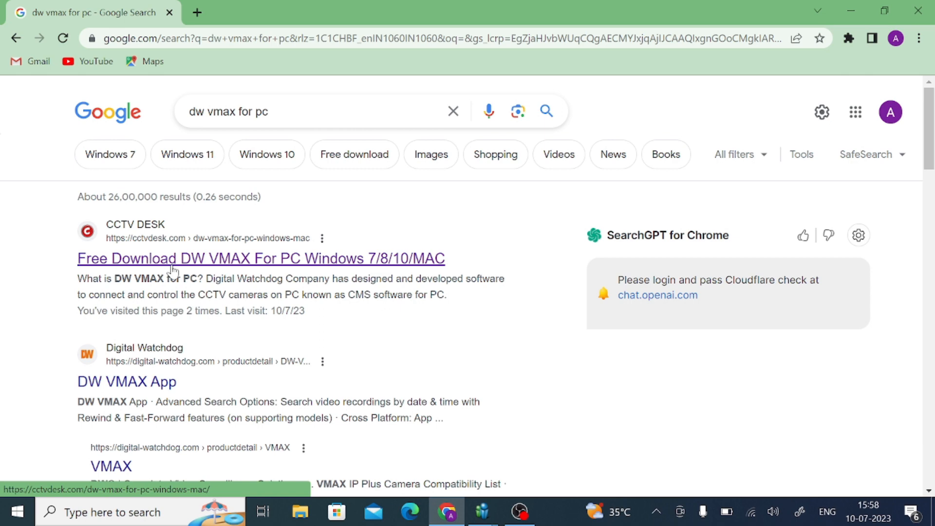
pyautogui.moveTo(189, 339)
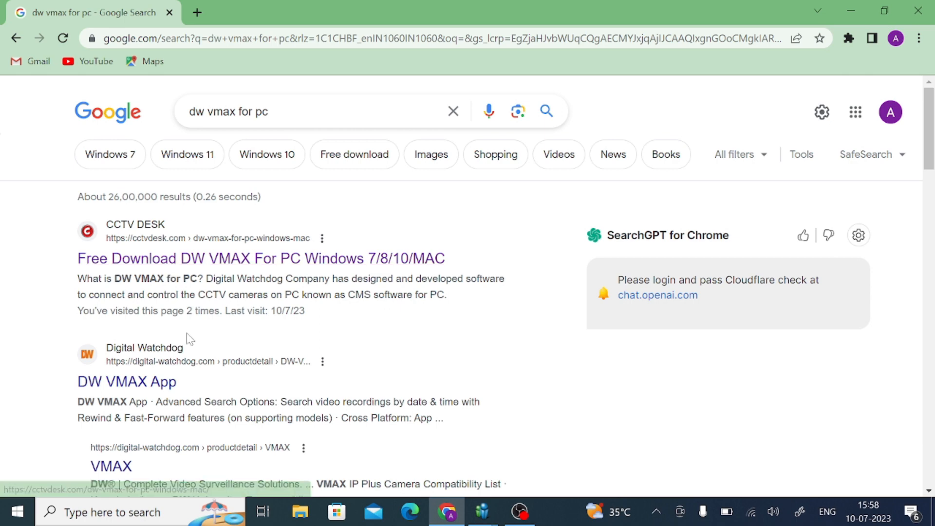
pyautogui.moveTo(176, 269)
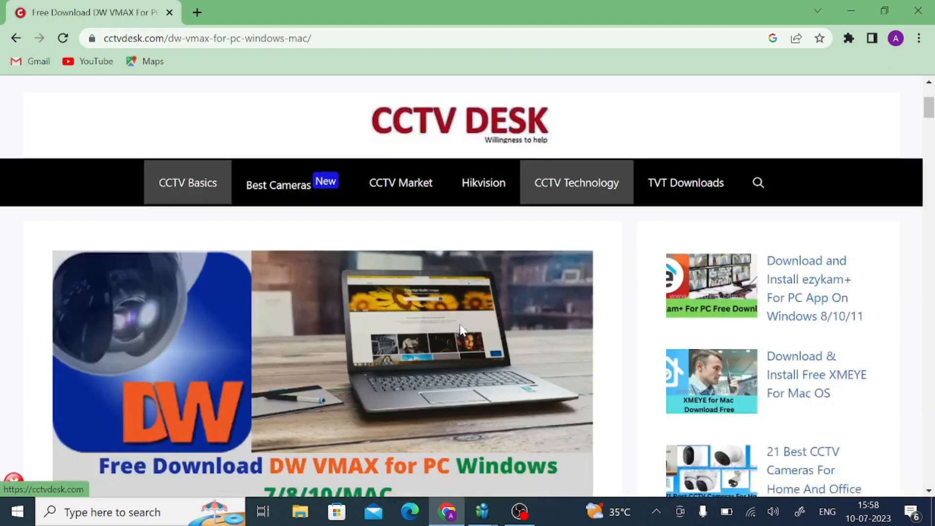
# Dismiss the ad and download the DW VMAX Windows x64 zip from the CCTV DESK page
pyautogui.scroll(-3)
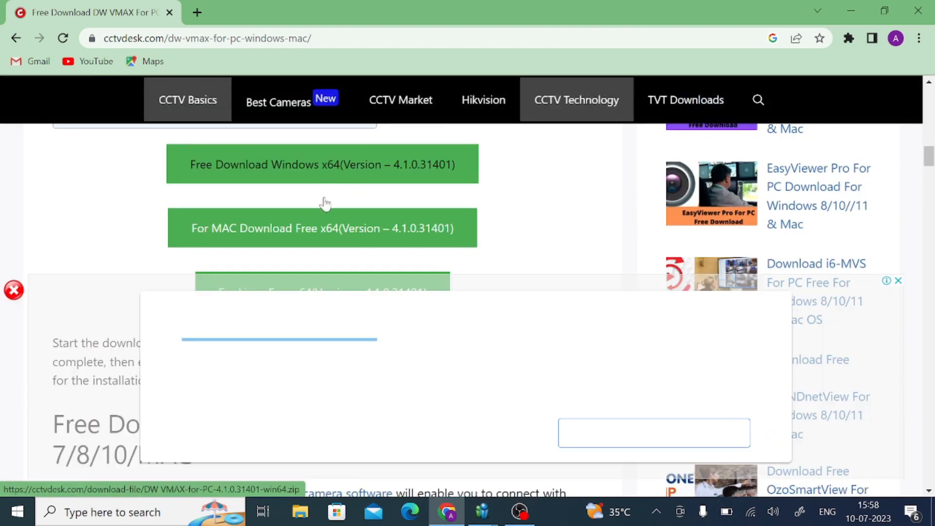
pyautogui.scroll(-3)
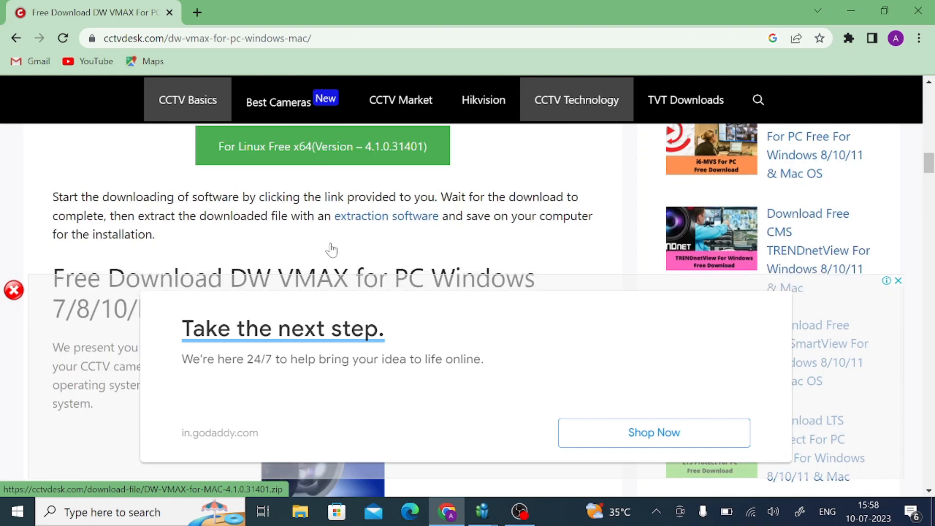
pyautogui.scroll(3)
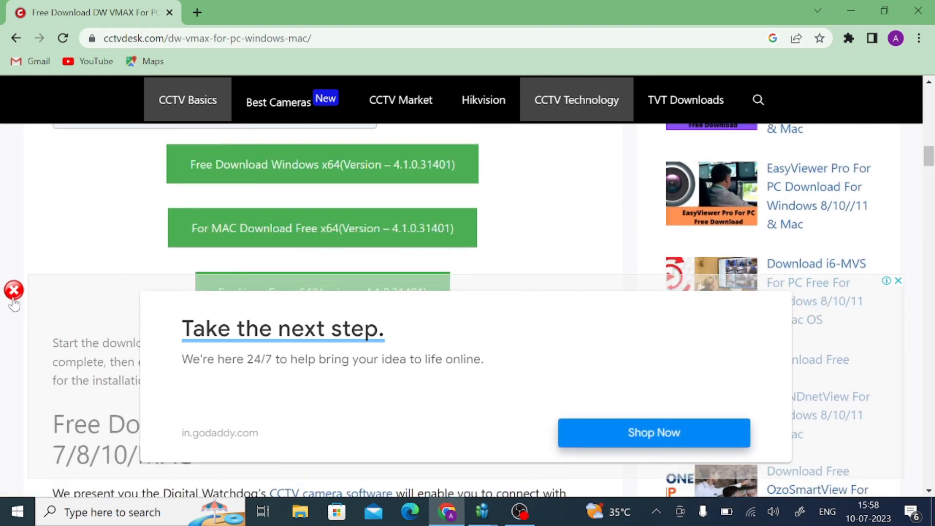
pyautogui.click(13, 291)
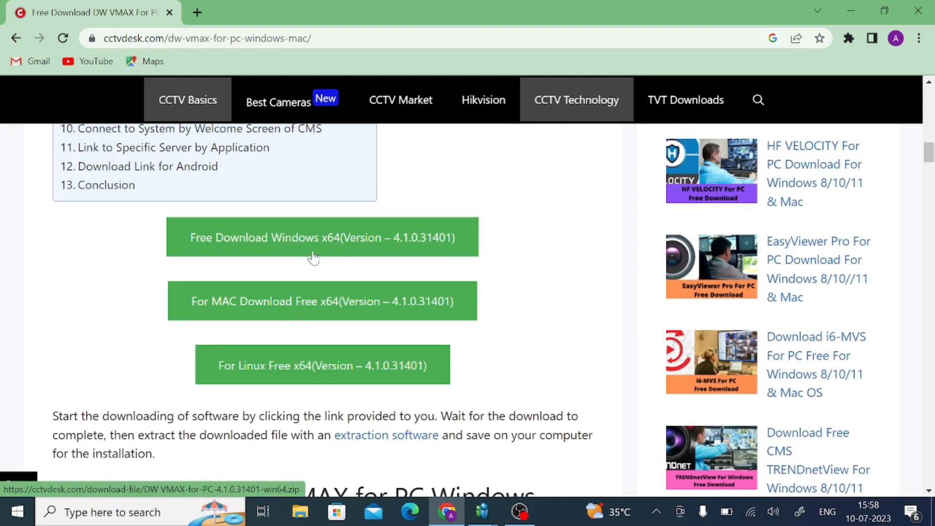
pyautogui.click(323, 237)
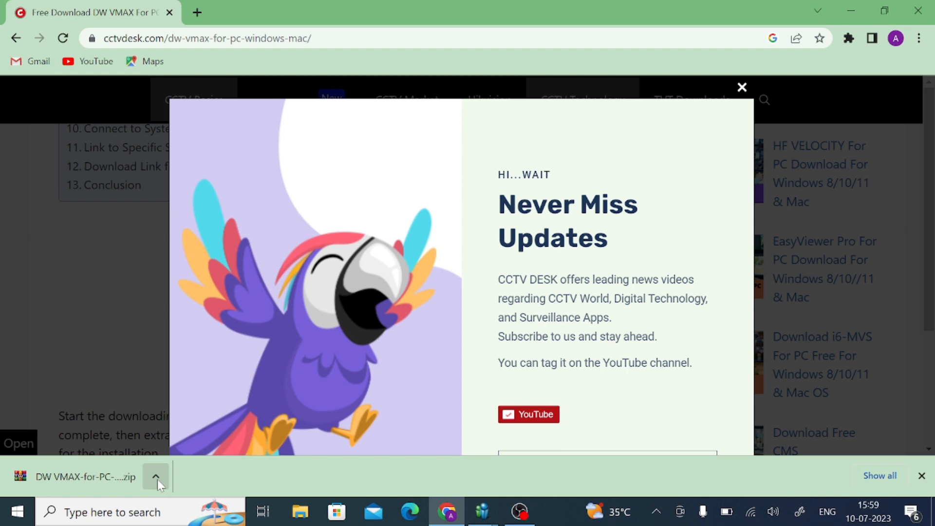
# Show the downloaded zip in its folder and bring up actions for the DW VMAX win64 installer
pyautogui.click(156, 477)
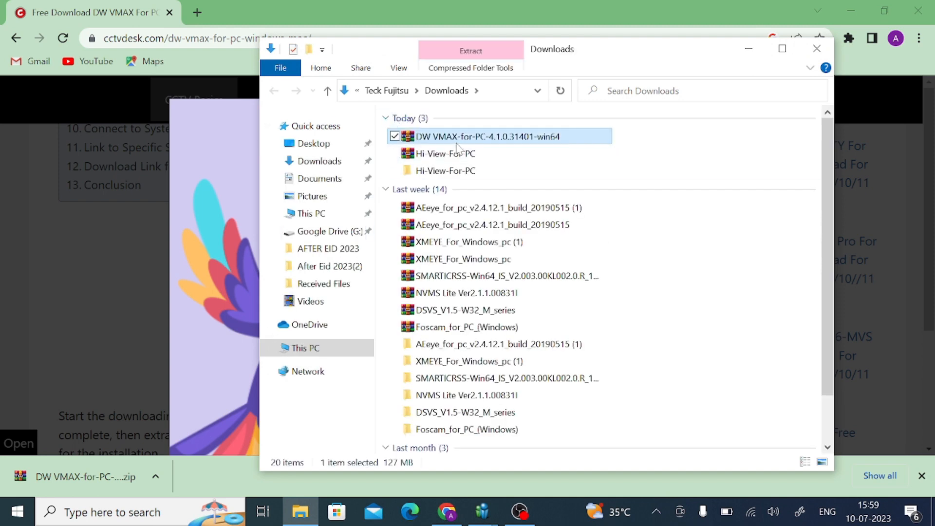
pyautogui.moveTo(461, 140)
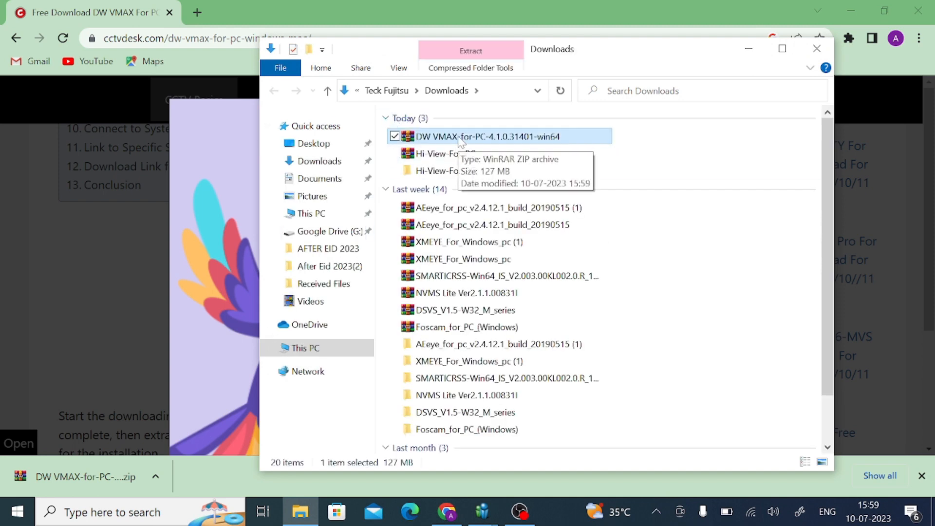
pyautogui.moveTo(456, 137)
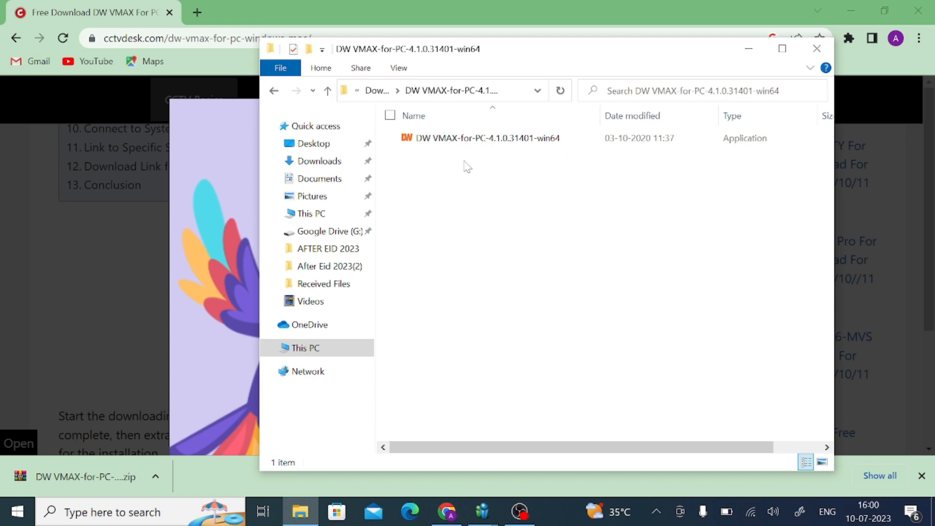
pyautogui.click(487, 137)
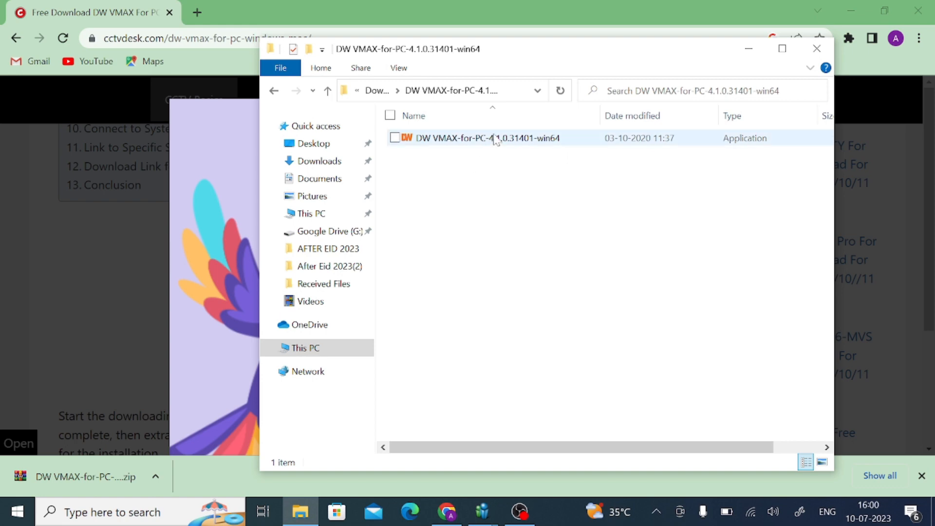
pyautogui.rightClick(484, 138)
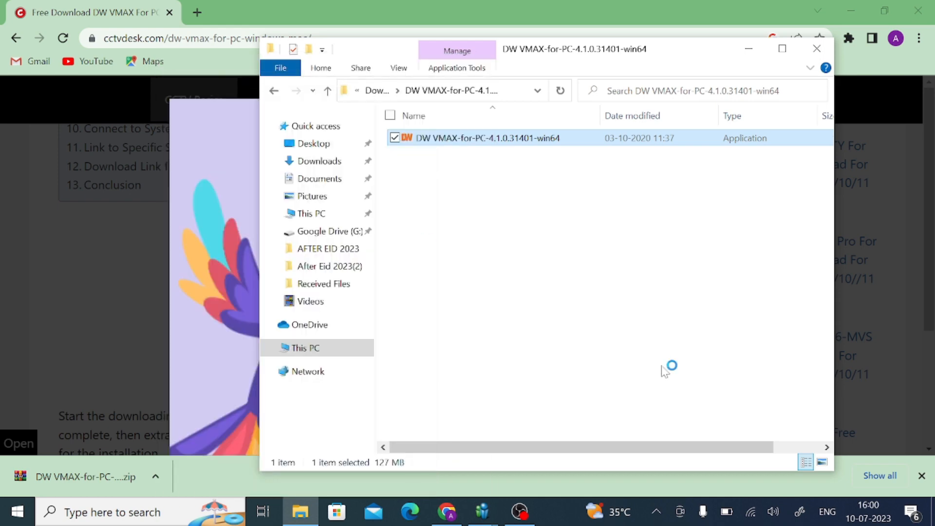
pyautogui.moveTo(405, 363)
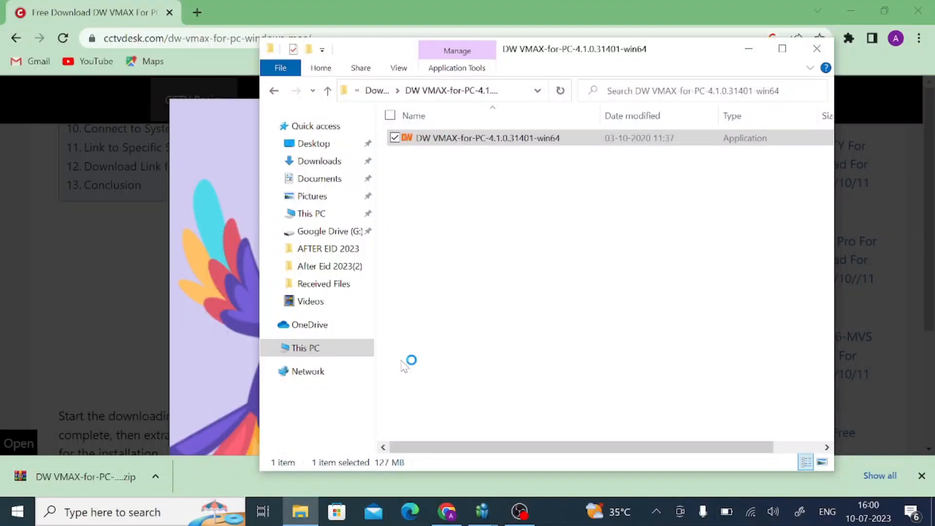
# Run the installer, accept the End User License Agreement and install the DW Spectrum 4.1 client
pyautogui.doubleClick(487, 137)
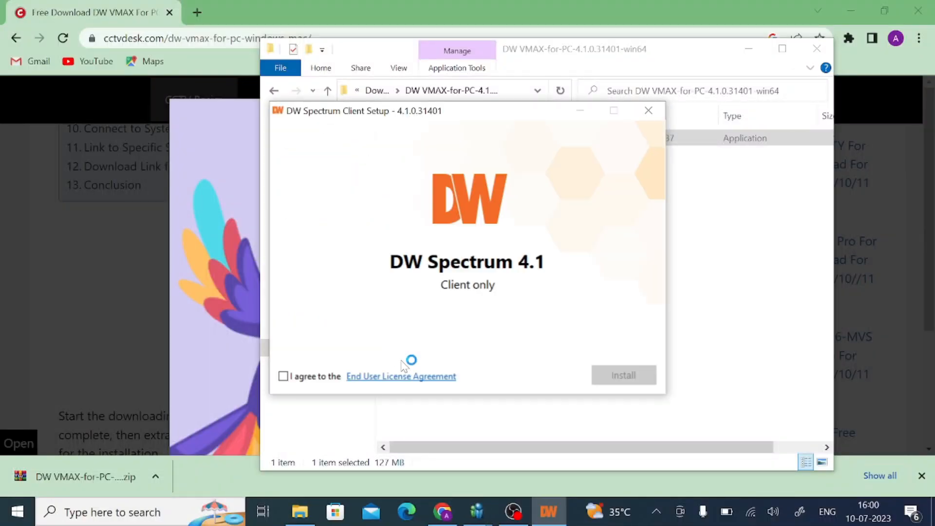
pyautogui.moveTo(484, 250)
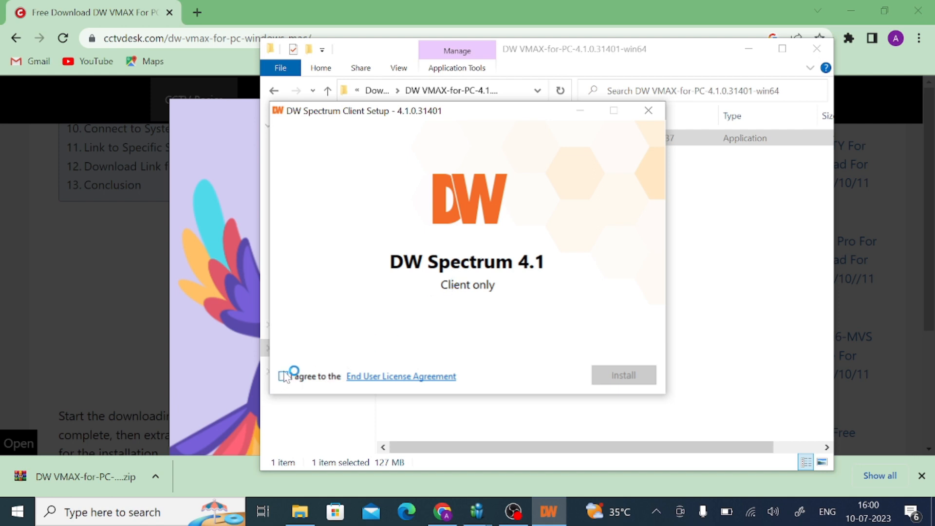
pyautogui.click(283, 376)
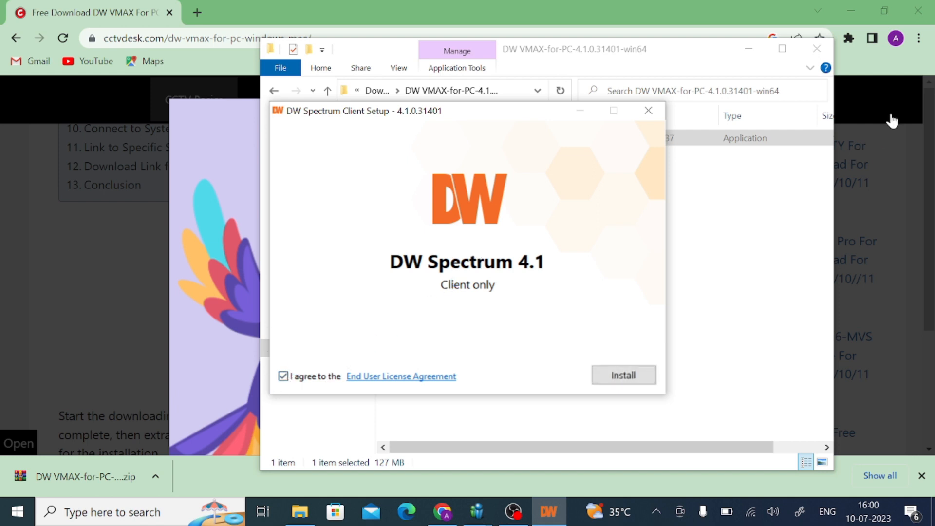
pyautogui.click(623, 375)
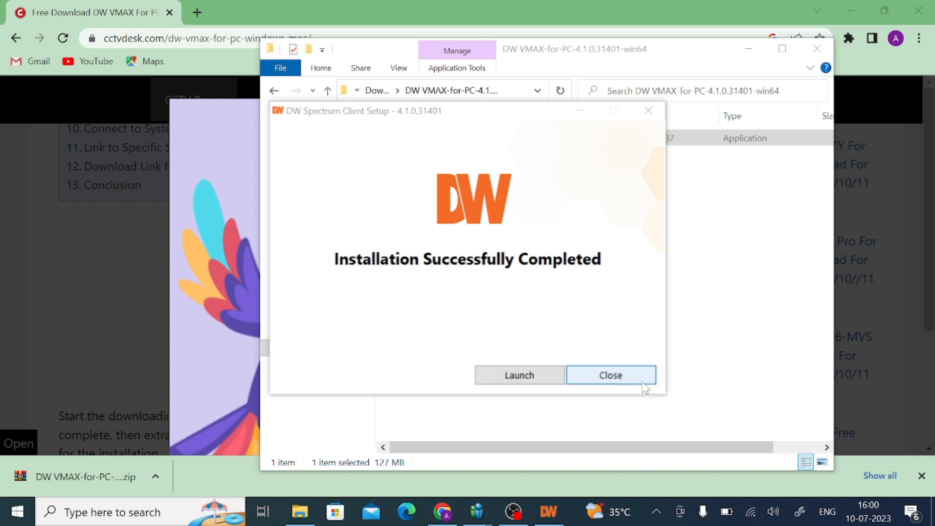
pyautogui.moveTo(519, 376)
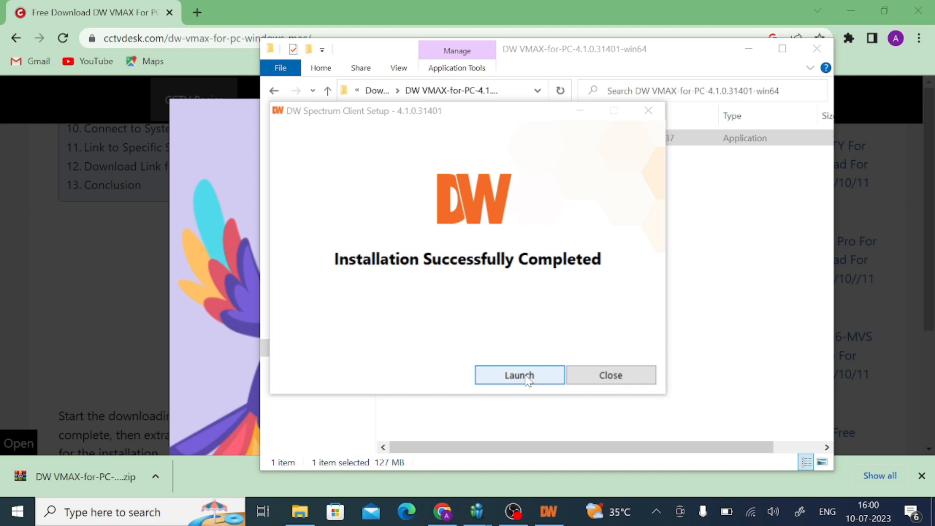
pyautogui.moveTo(416, 285)
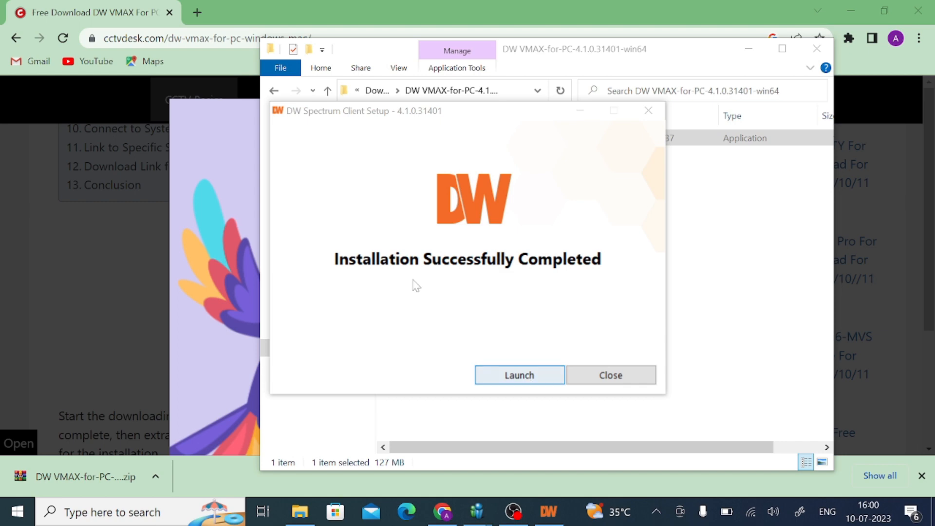
pyautogui.moveTo(505, 292)
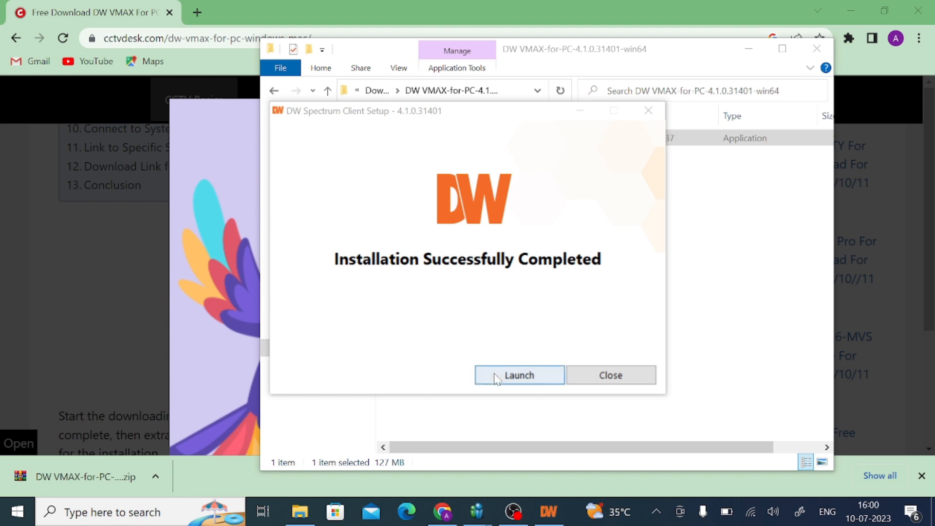
# Launch the newly installed DW Spectrum client and minimize Chrome to reveal the desktop
pyautogui.click(519, 375)
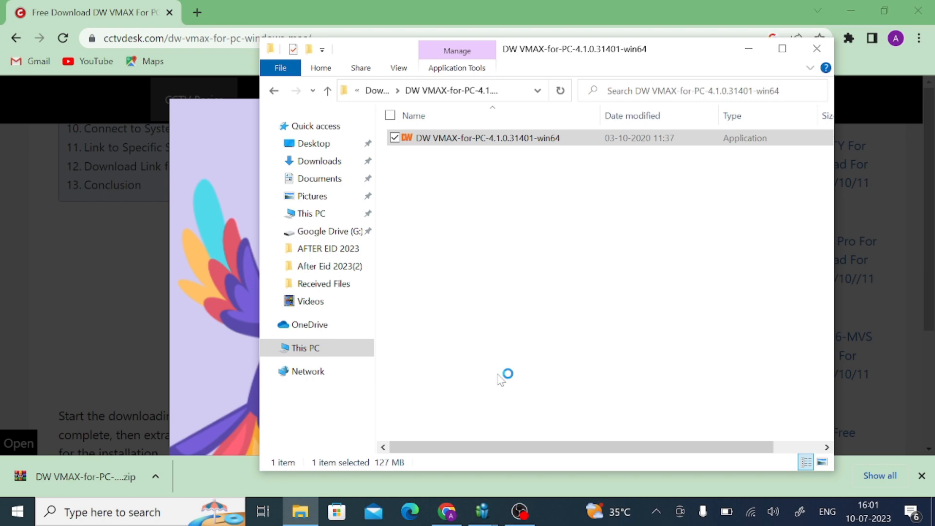
pyautogui.moveTo(766, 48)
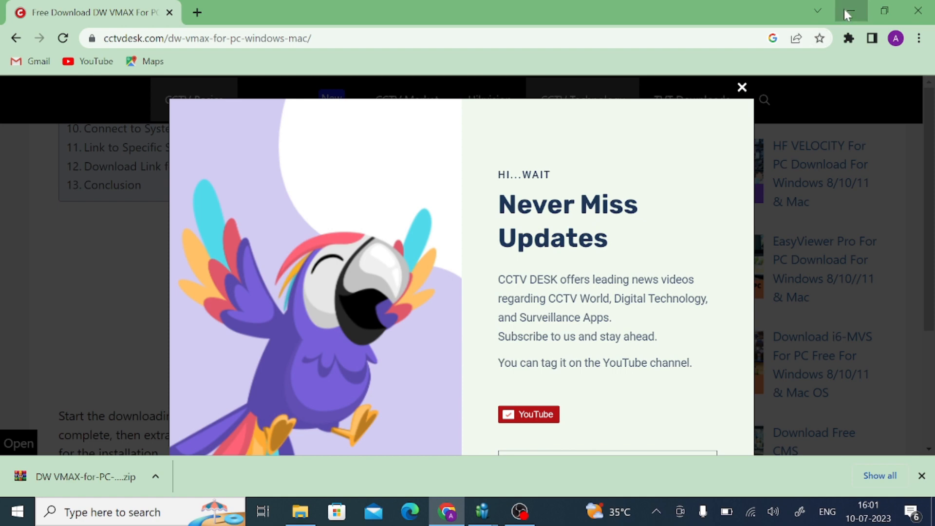
pyautogui.click(849, 10)
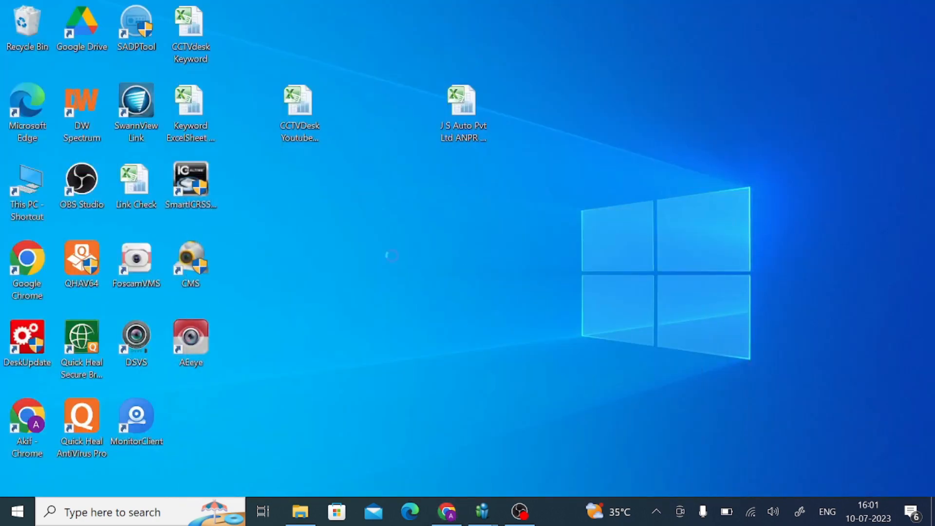
# Let the local-network server search finish and restore the client window down from full-screen
pyautogui.rightClick(391, 256)
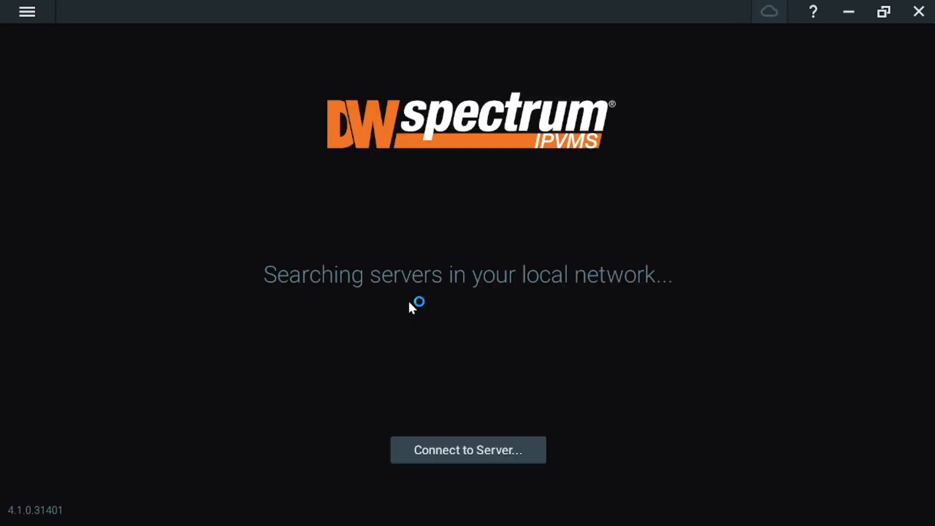
pyautogui.moveTo(724, 287)
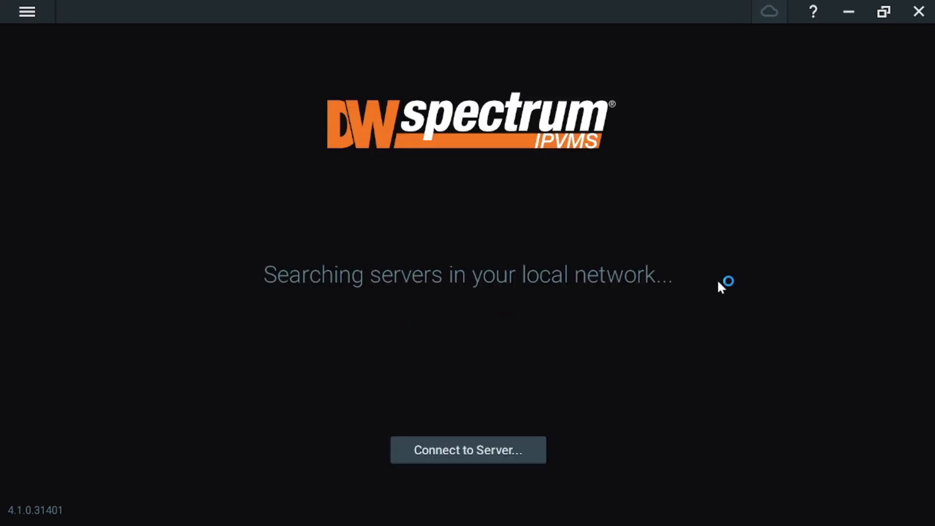
pyautogui.moveTo(437, 353)
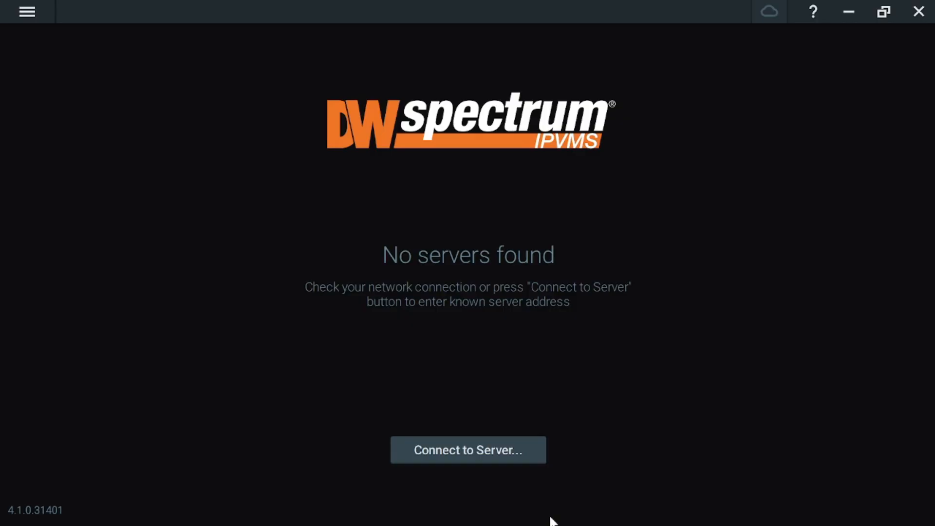
pyautogui.moveTo(722, 201)
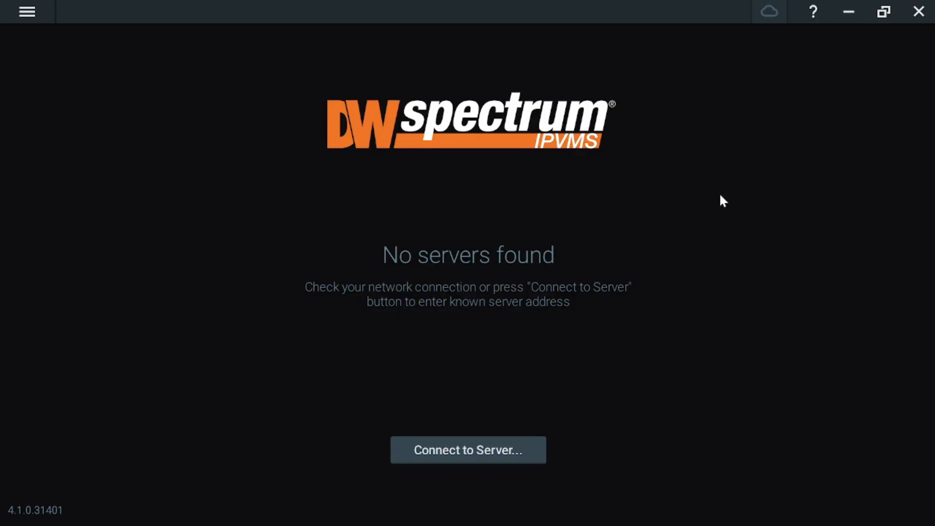
pyautogui.moveTo(805, 89)
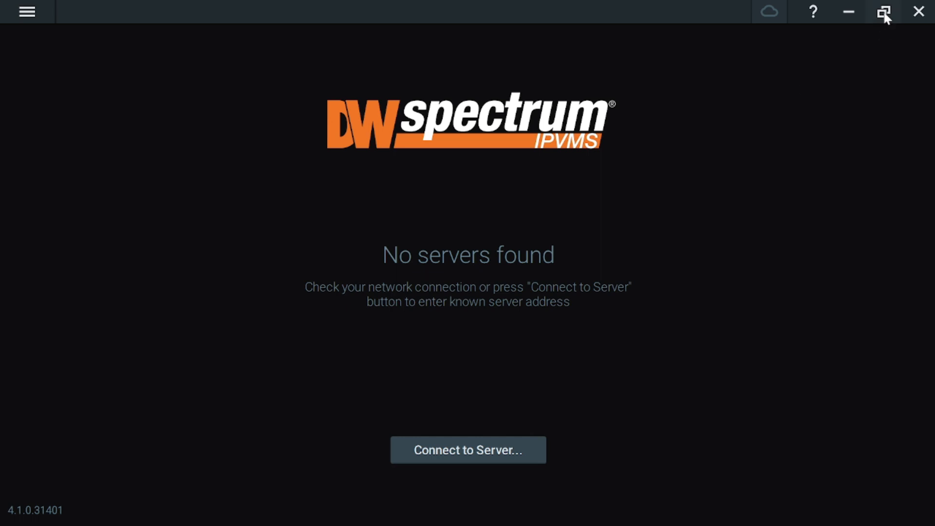
pyautogui.click(883, 12)
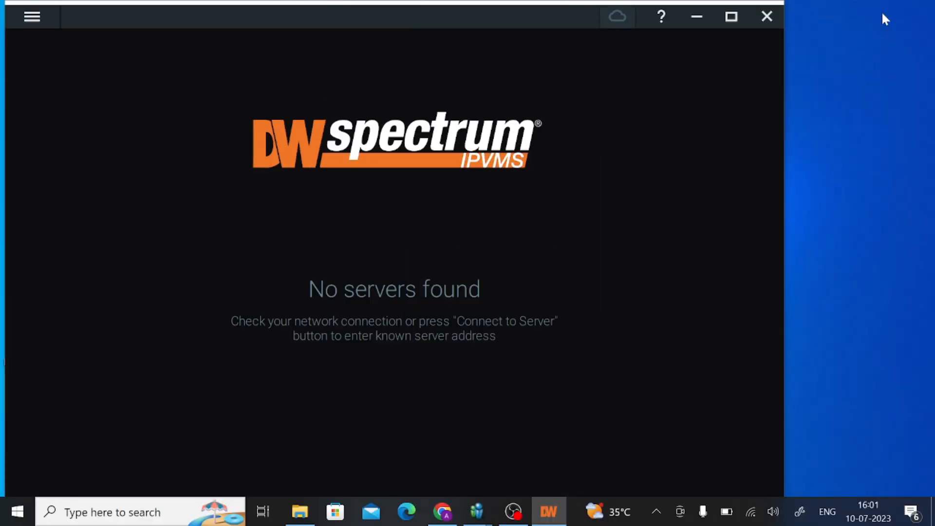
pyautogui.moveTo(447, 387)
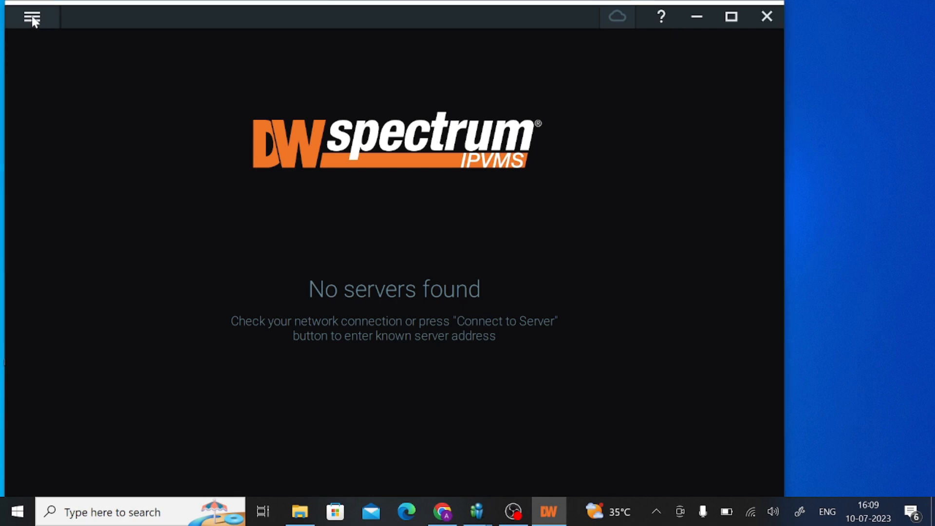
# Open Connect to Server (host 127.0.0.1, port 7001) from the main menu, then the desktop's options
pyautogui.click(32, 17)
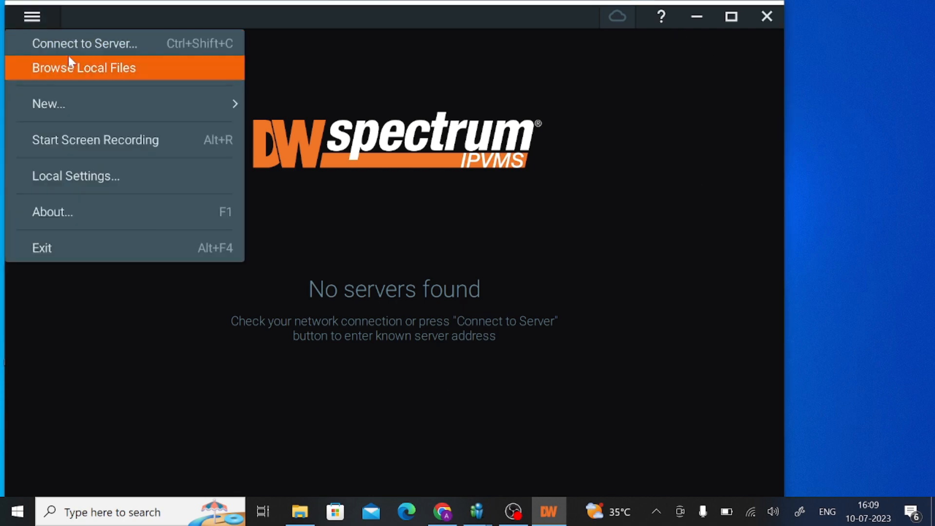
pyautogui.moveTo(84, 43)
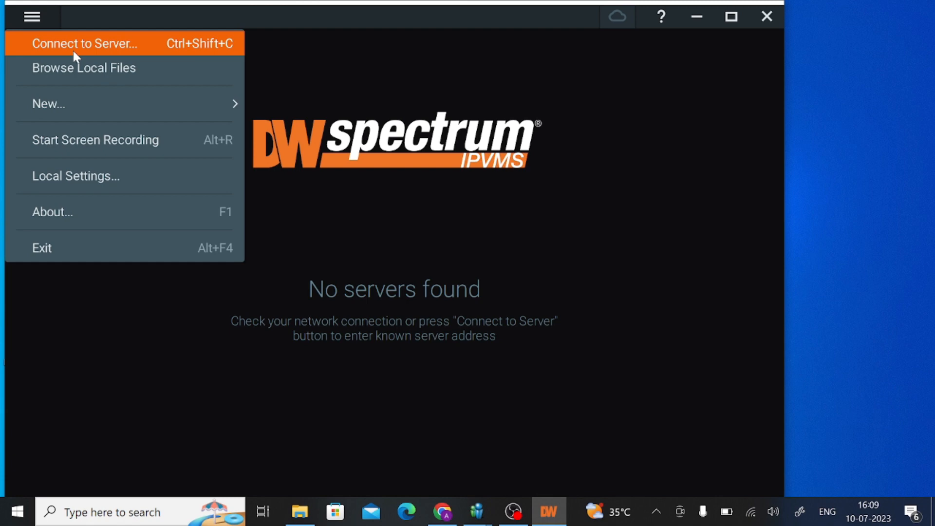
pyautogui.click(85, 43)
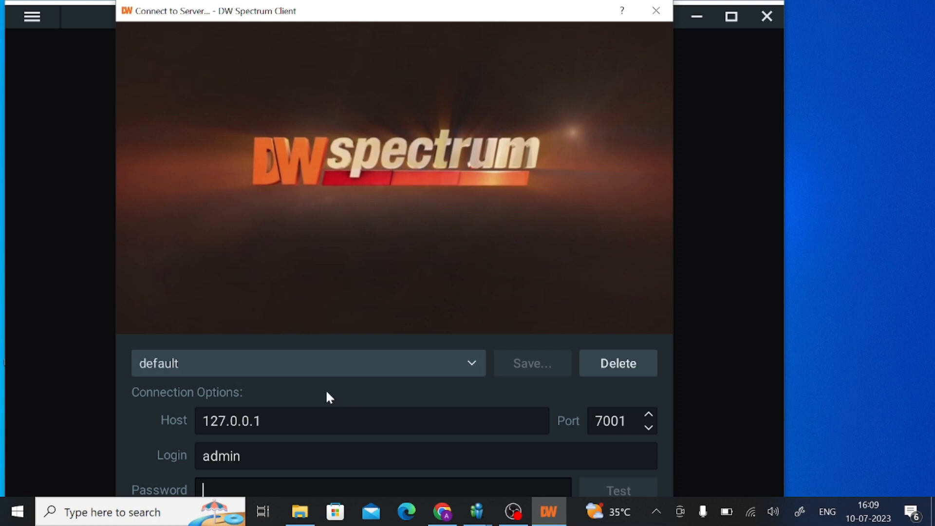
pyautogui.moveTo(883, 138)
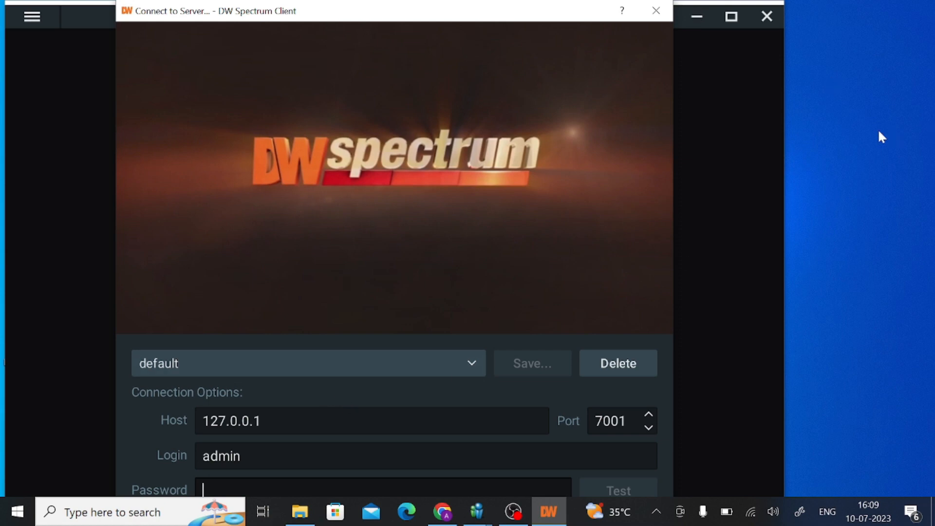
pyautogui.rightClick(881, 138)
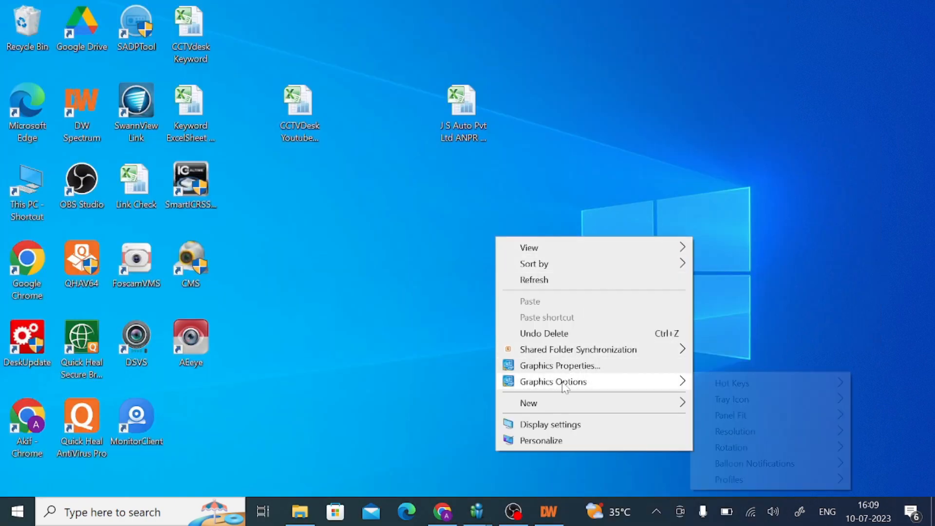
pyautogui.moveTo(549, 424)
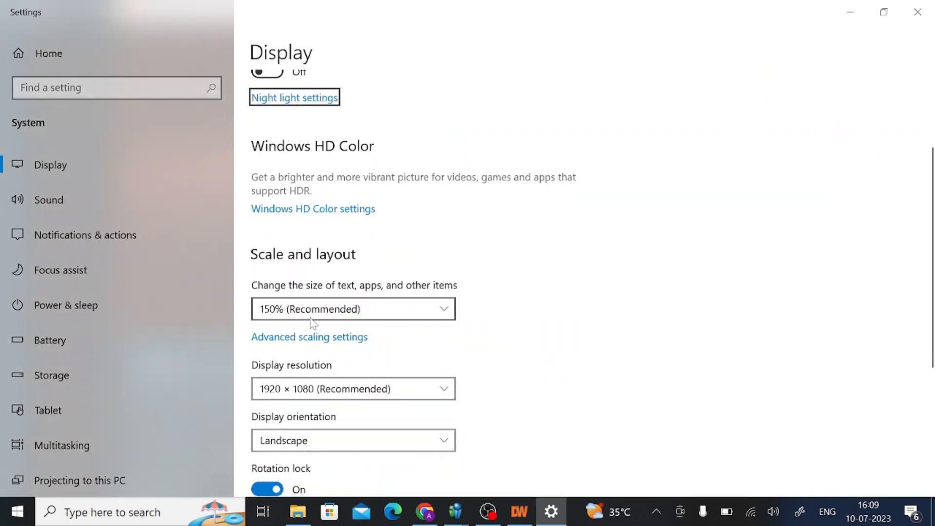
# Set the Windows display resolution to 1280 × 768 and keep the change
pyautogui.click(353, 388)
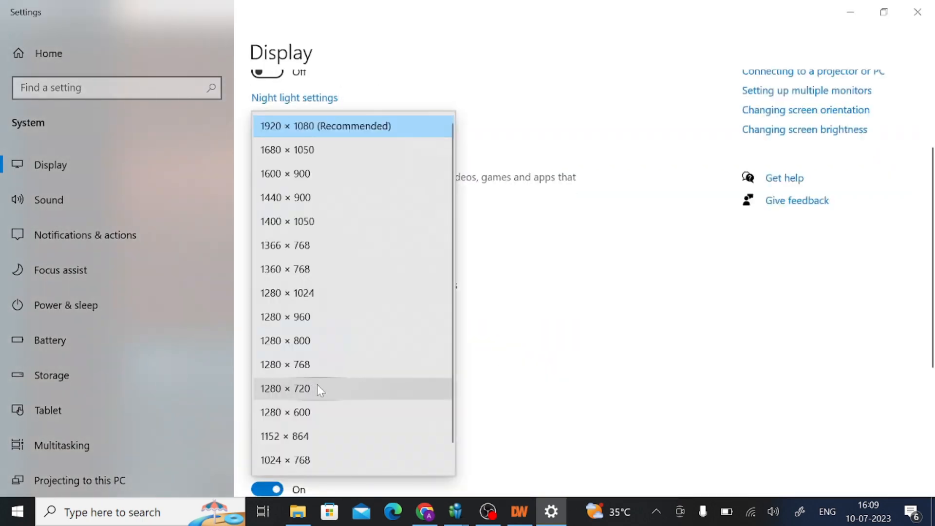
pyautogui.moveTo(314, 364)
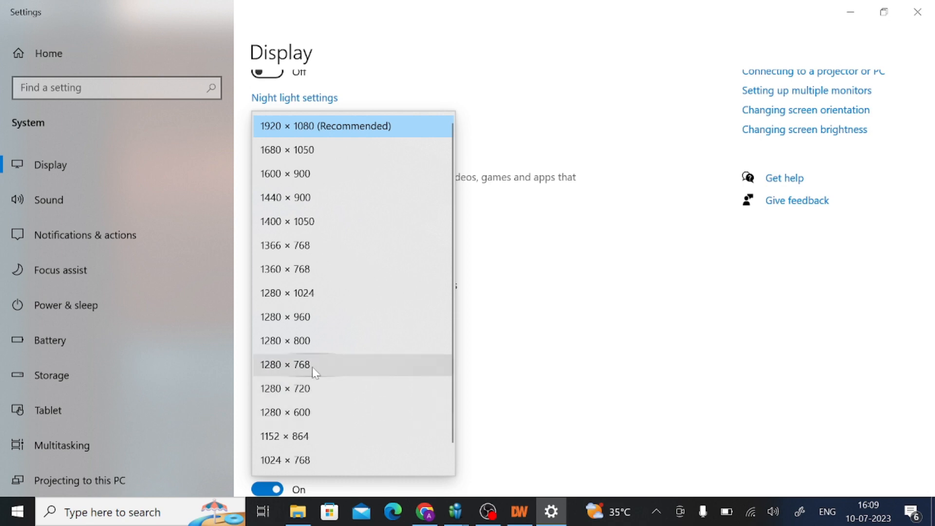
pyautogui.moveTo(310, 389)
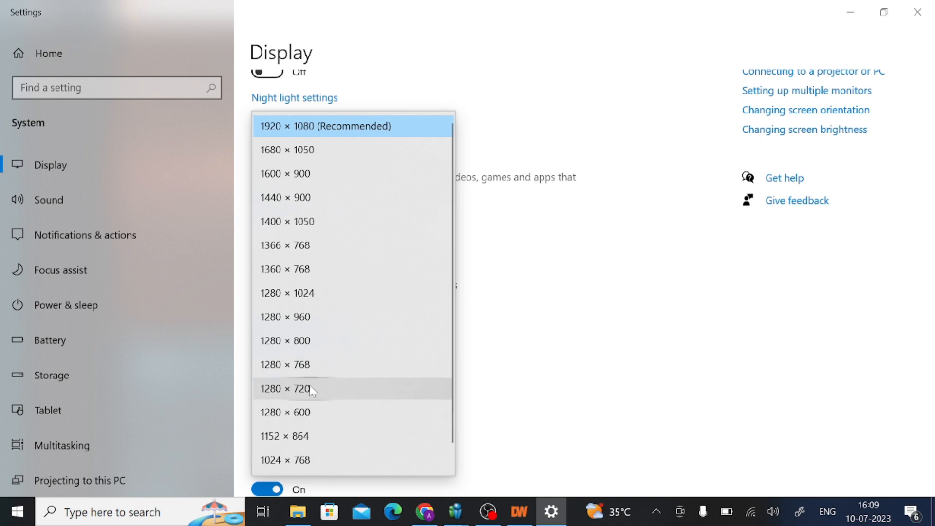
pyautogui.moveTo(320, 369)
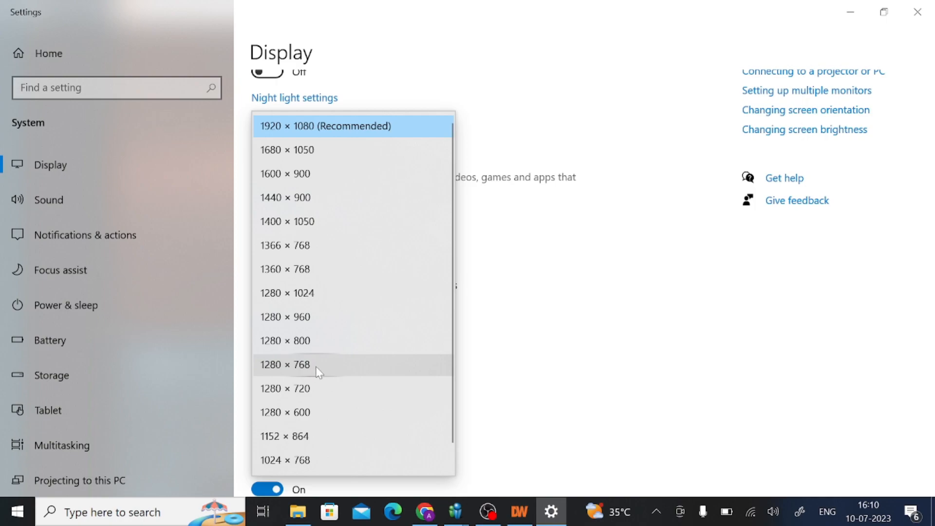
pyautogui.click(286, 364)
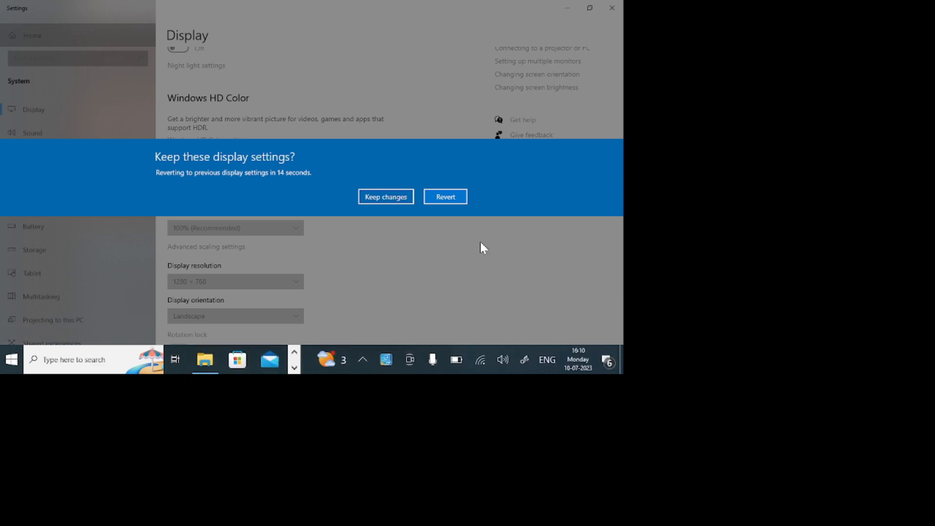
pyautogui.click(386, 196)
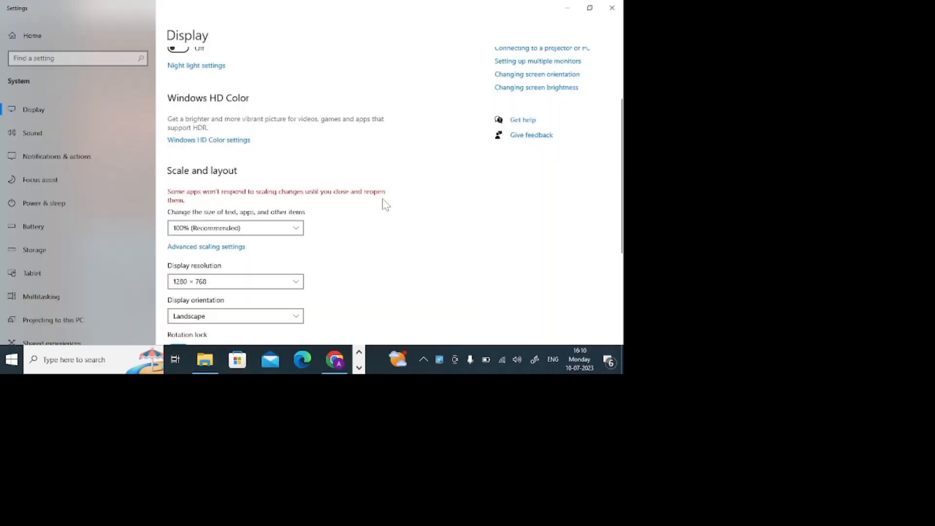